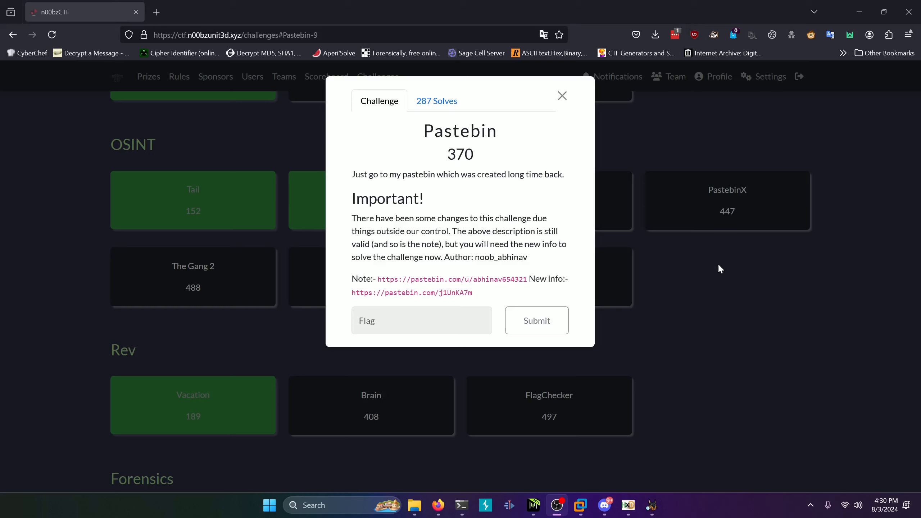
mouse_move(500, 189)
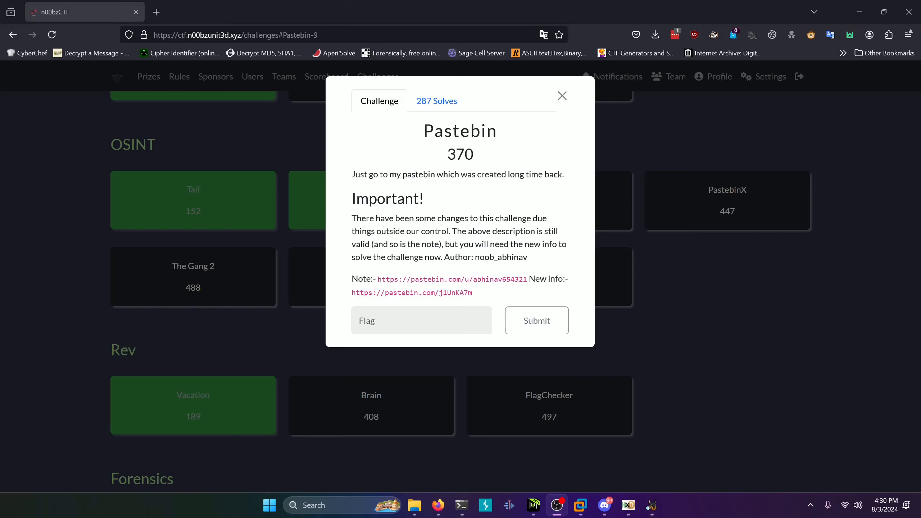
mouse_move(414, 268)
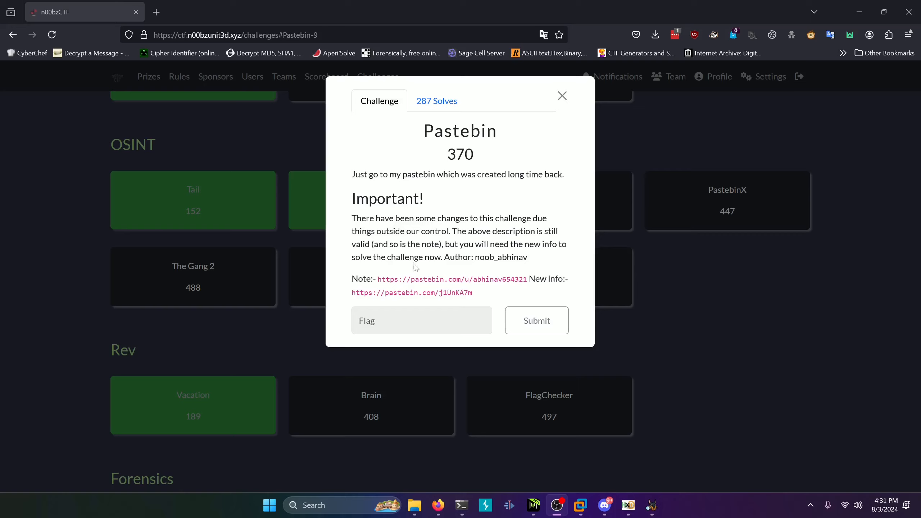
mouse_move(485, 289)
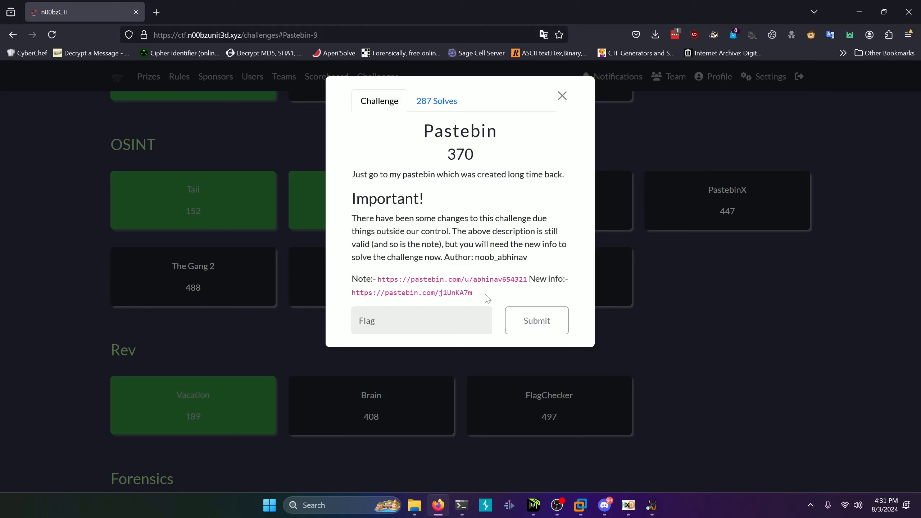
Step: Load the copied j1UnKA7m paste link in a new tab and copy its blocked address
right_click(411, 293)
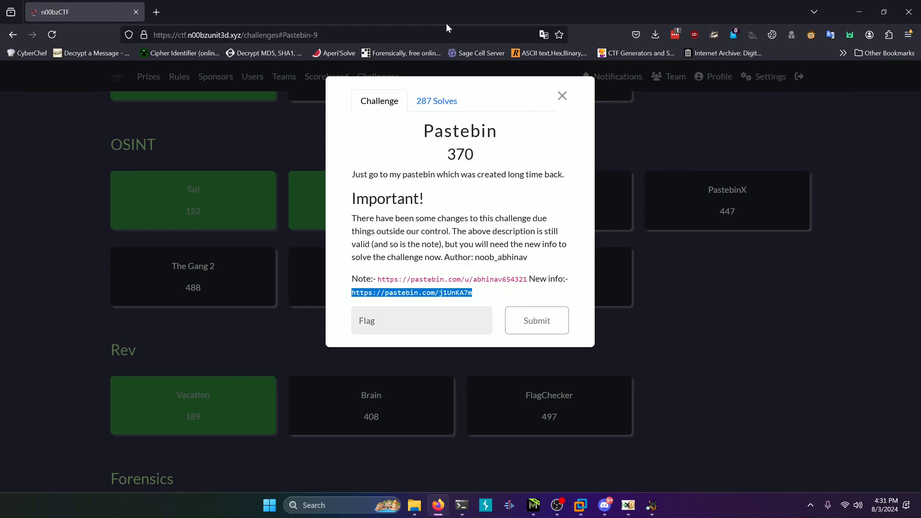
left_click(412, 292)
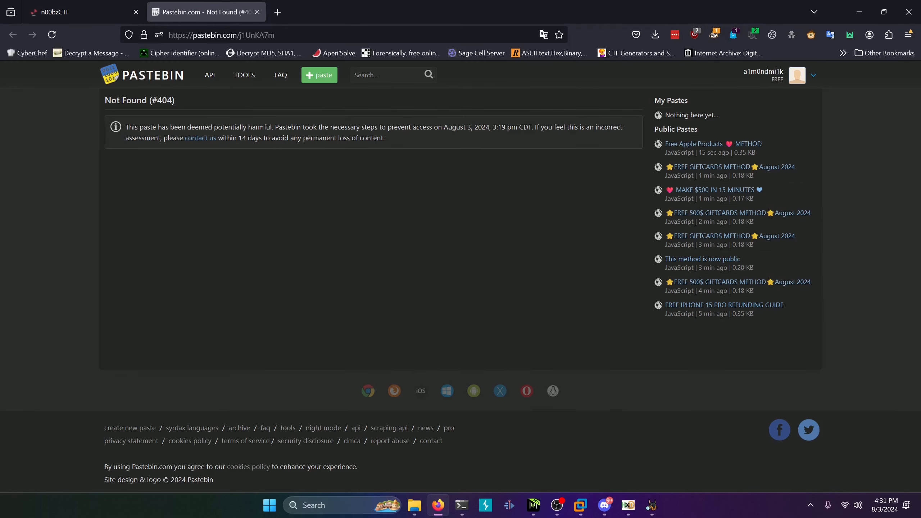
mouse_move(249, 86)
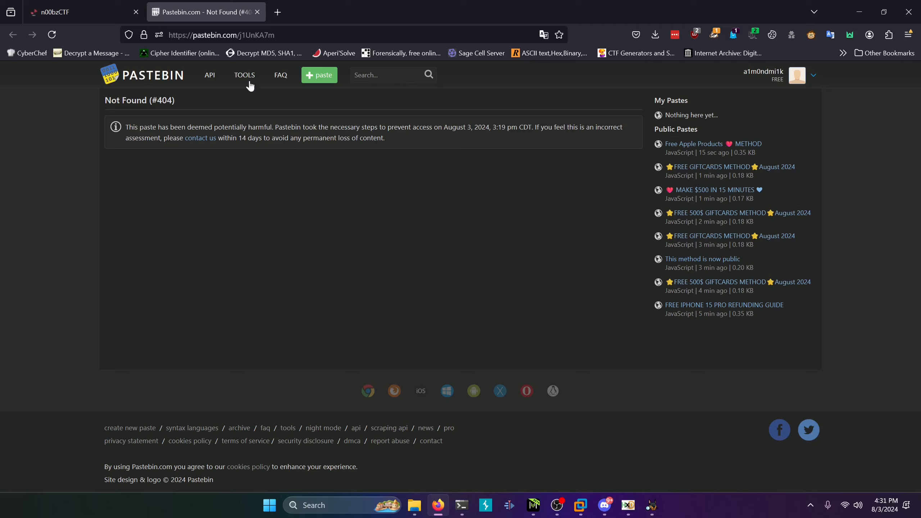
mouse_move(222, 5)
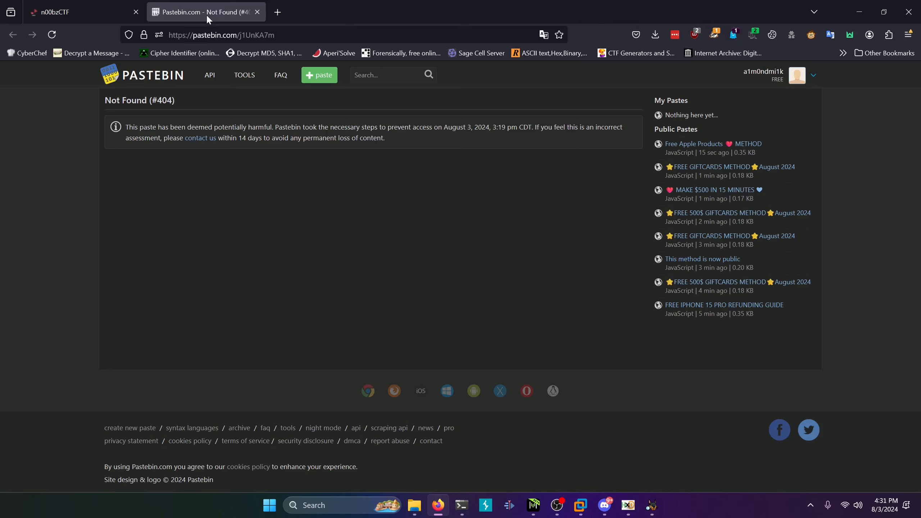
mouse_move(207, 19)
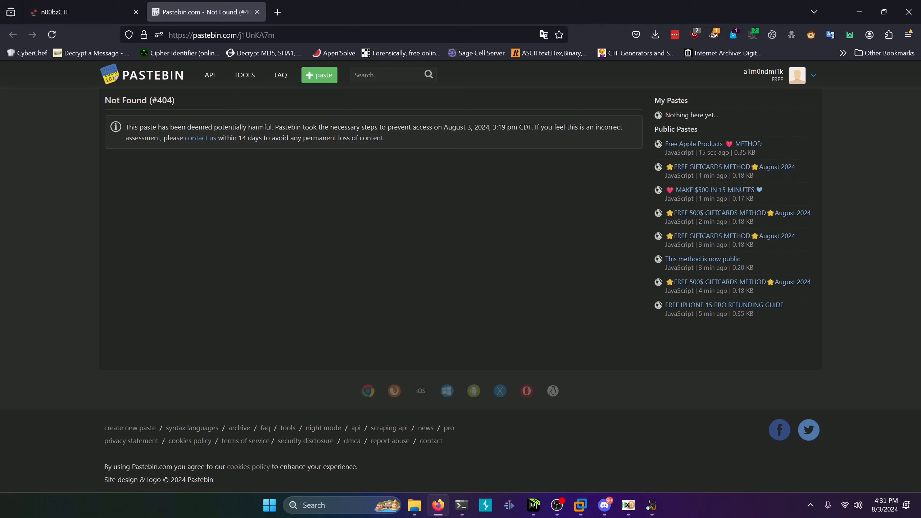
mouse_move(647, 86)
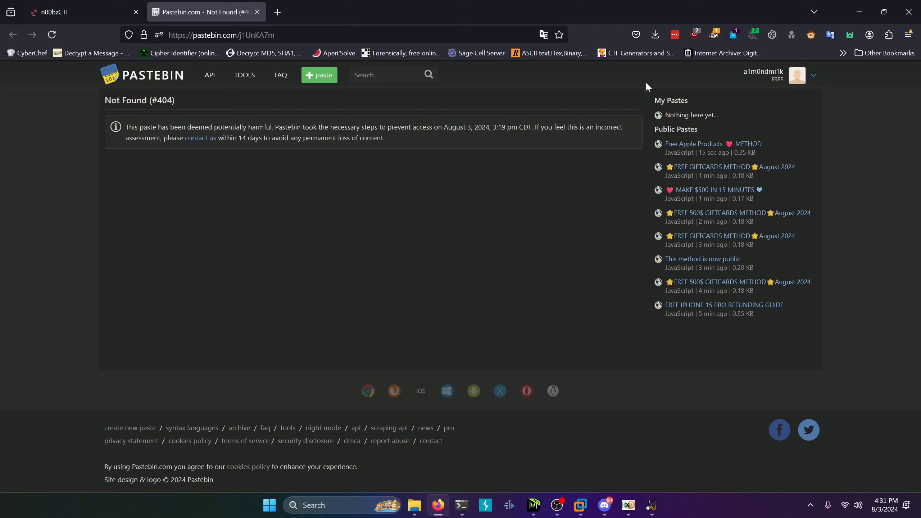
mouse_move(702, 78)
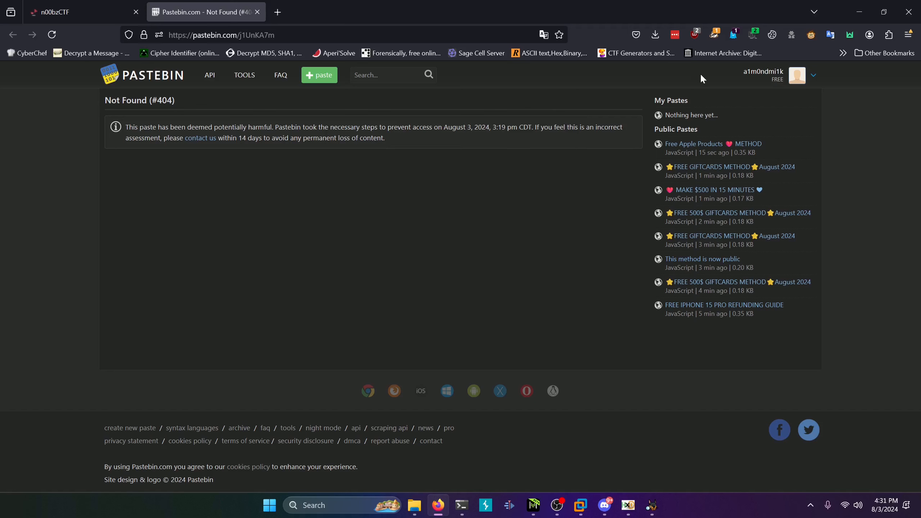
right_click(535, 162)
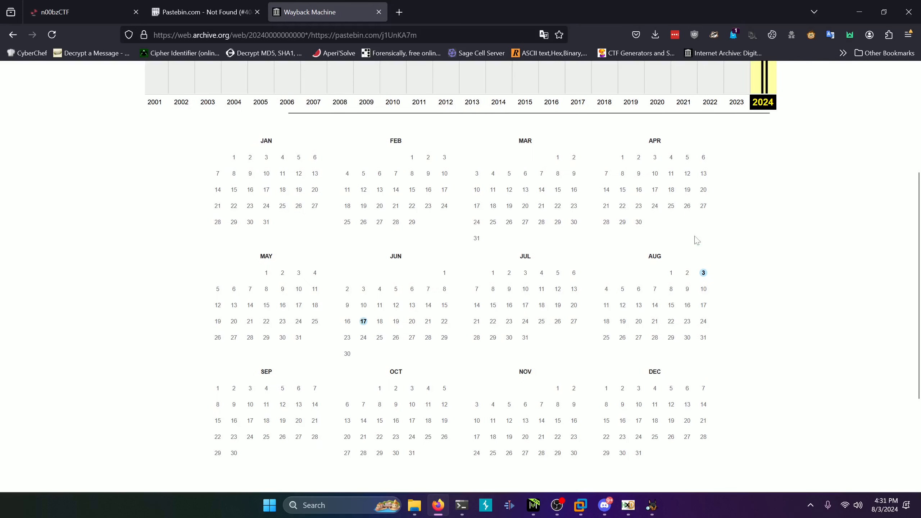
mouse_move(363, 321)
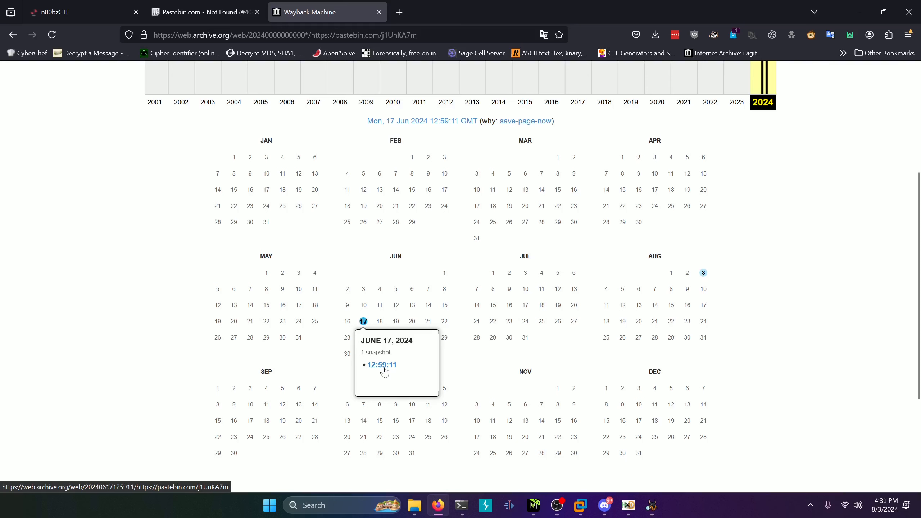
Step: Open the June 17, 2024 12:59:11 Wayback snapshot of the paste
left_click(380, 365)
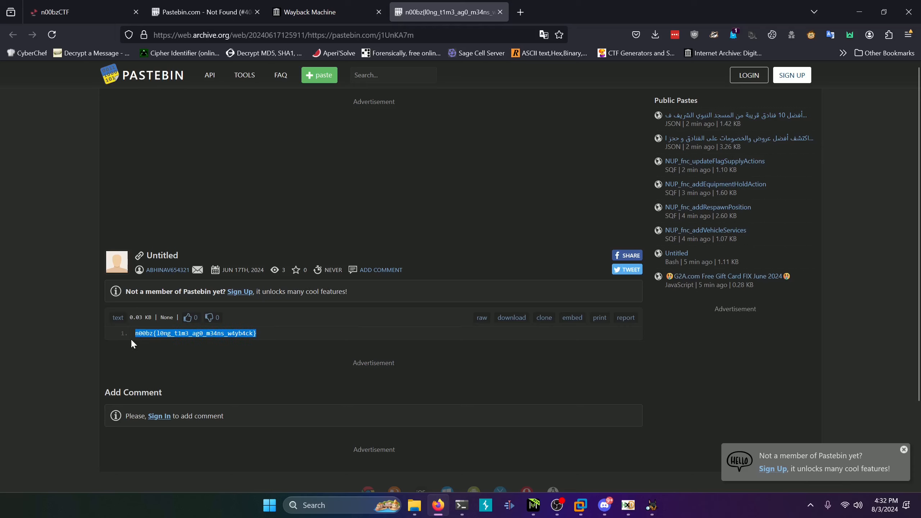
Step: Submit n00bz{l0ng_t1m3_ag0_m34ns_w4yb4ck} to the n00bzCTF Pastebin challenge
left_click(82, 12)
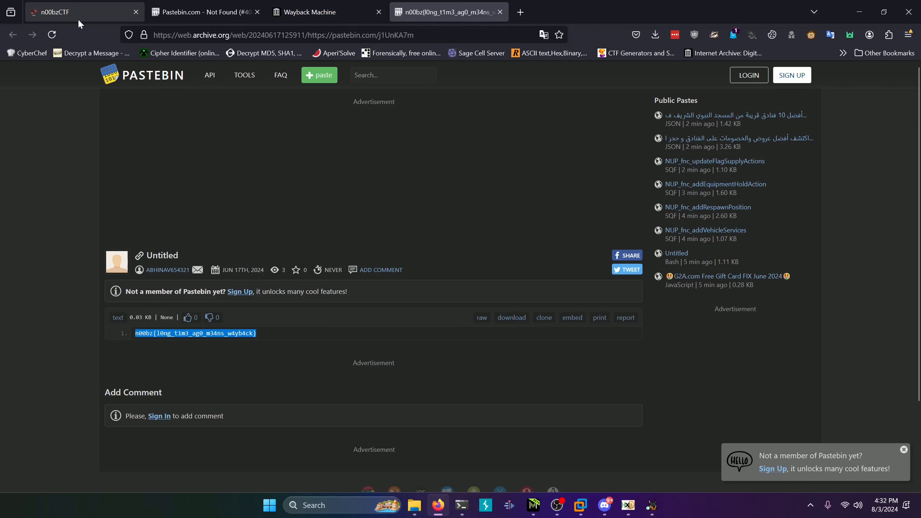
left_click(83, 11)
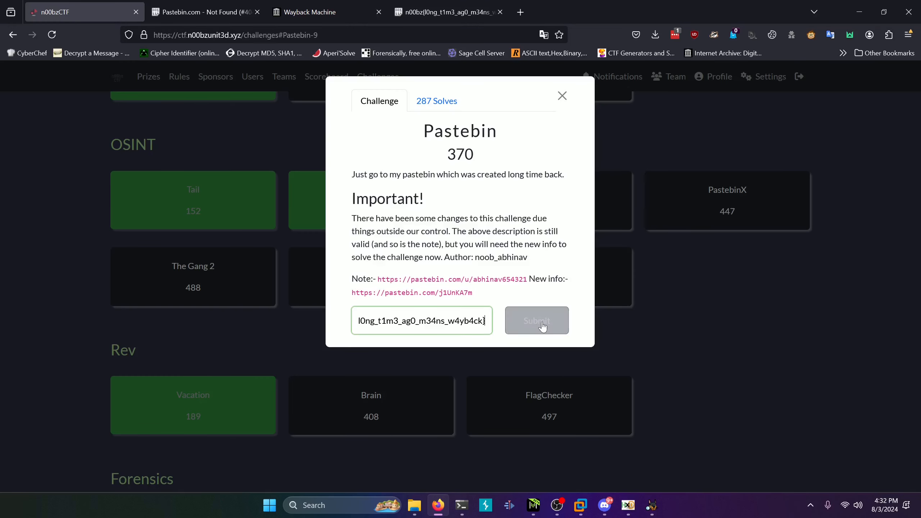
left_click(535, 320)
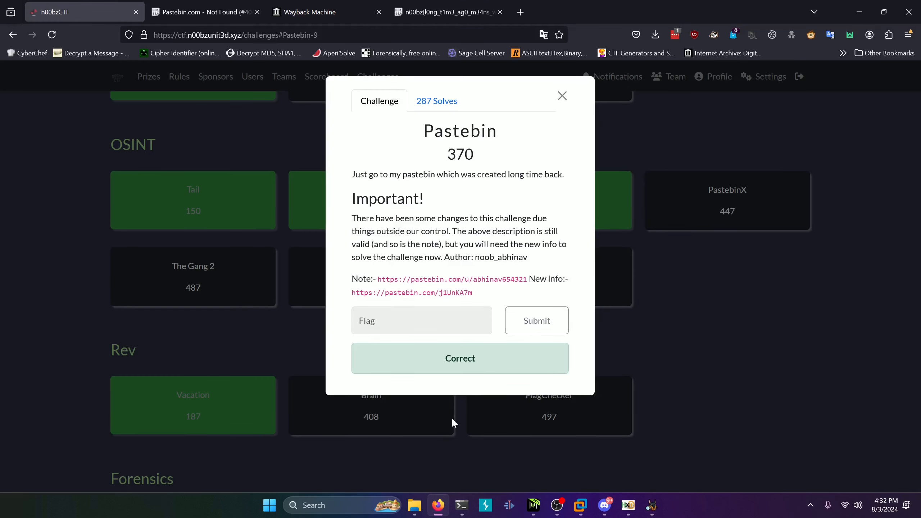